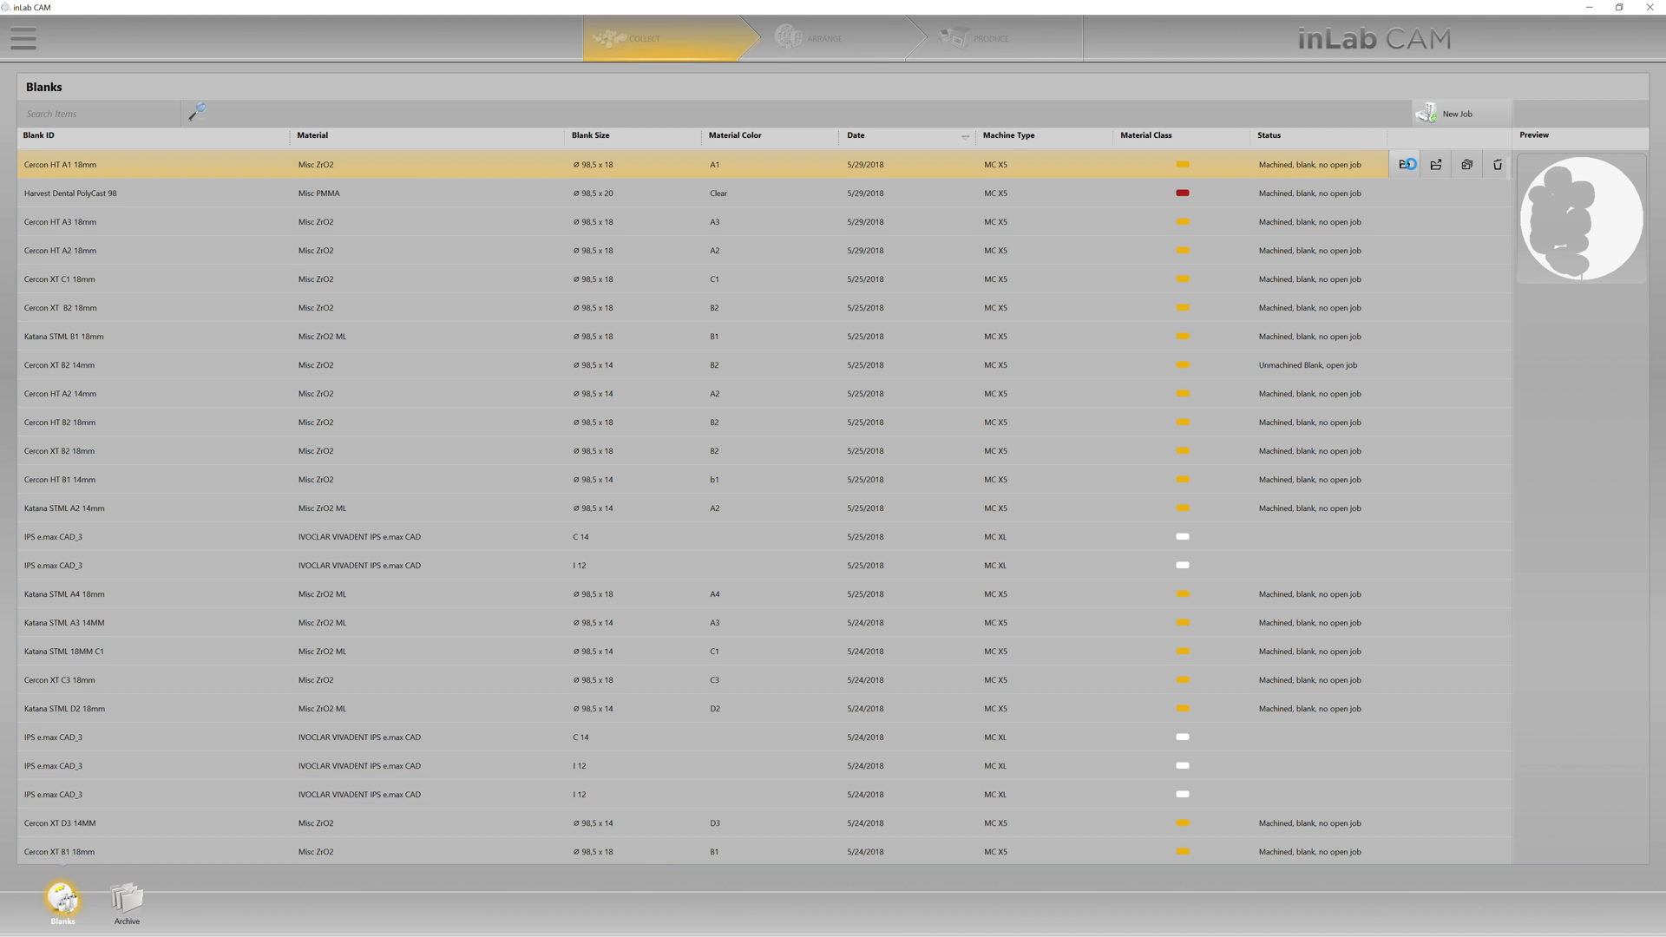
# - Load the Cercon HT A1 18mm blank's job into the Produce stage
pyautogui.click(1405, 164)
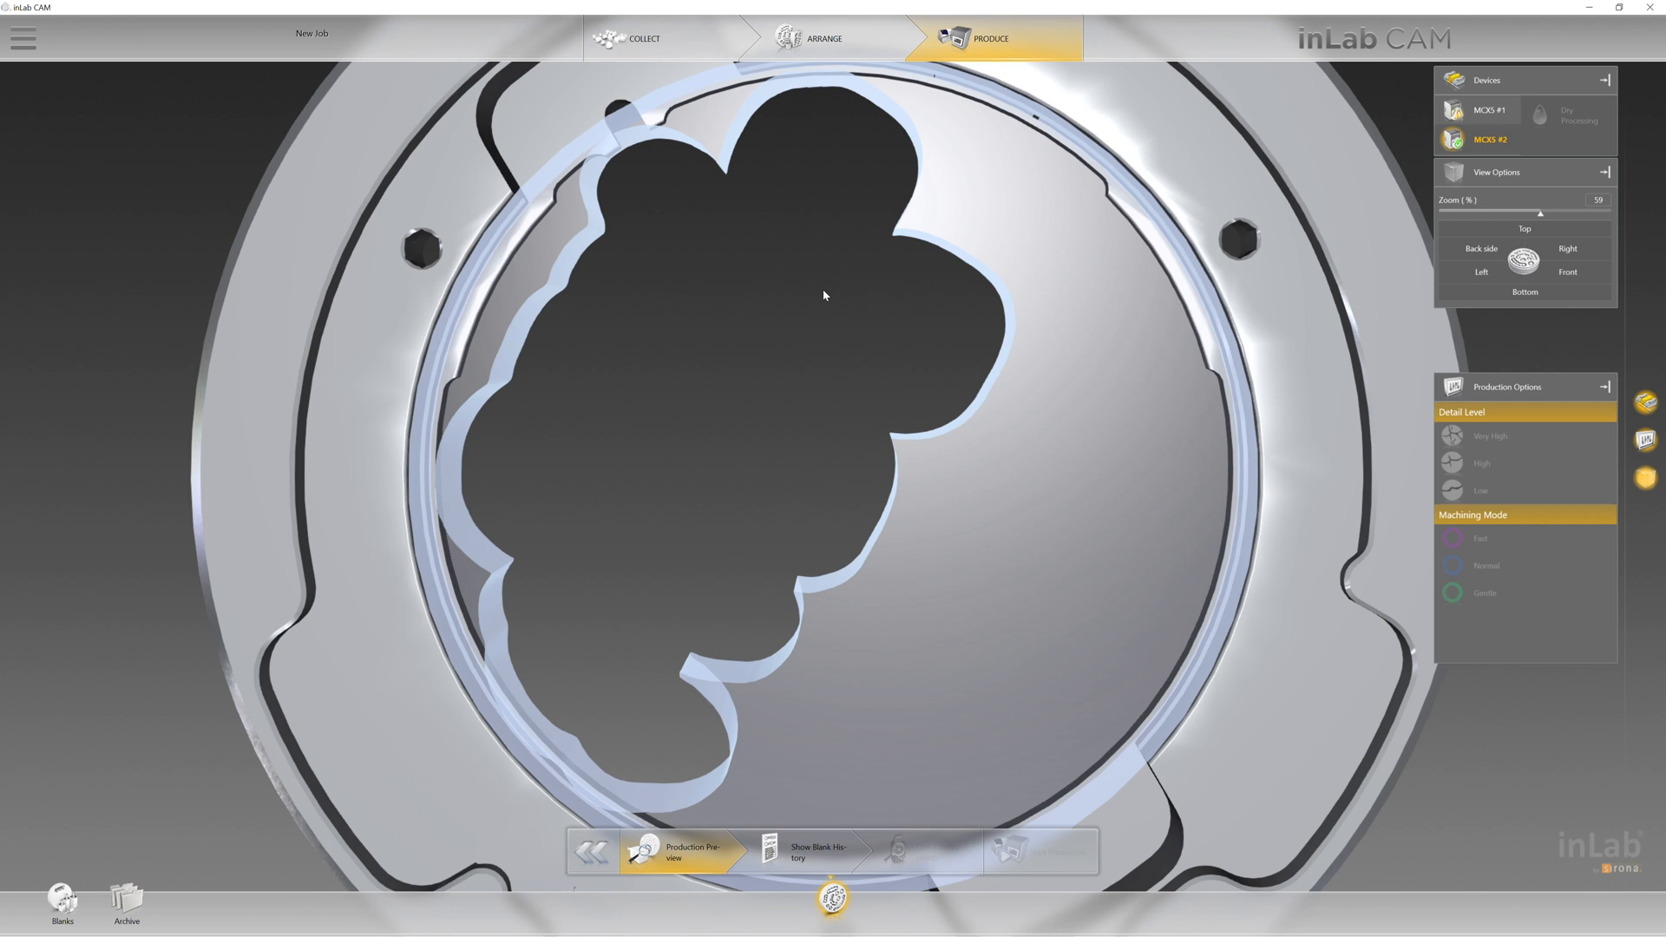
pyautogui.moveTo(935, 340)
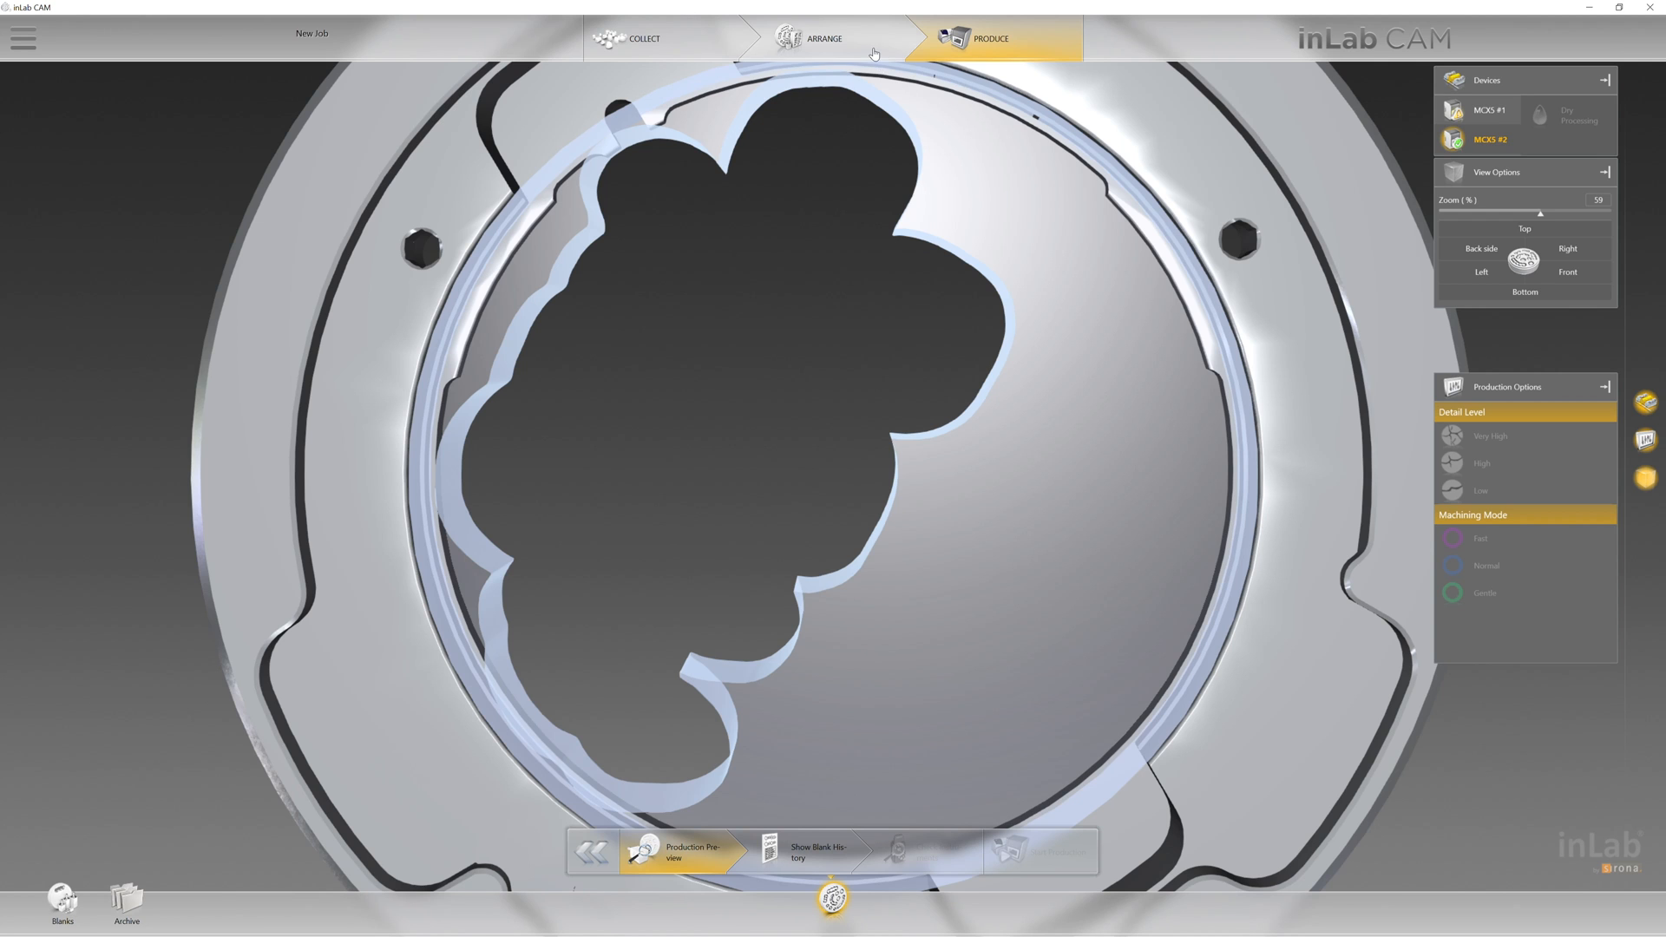
# - In the Arrange stage, set restoration 7 back to New for milling
pyautogui.click(824, 38)
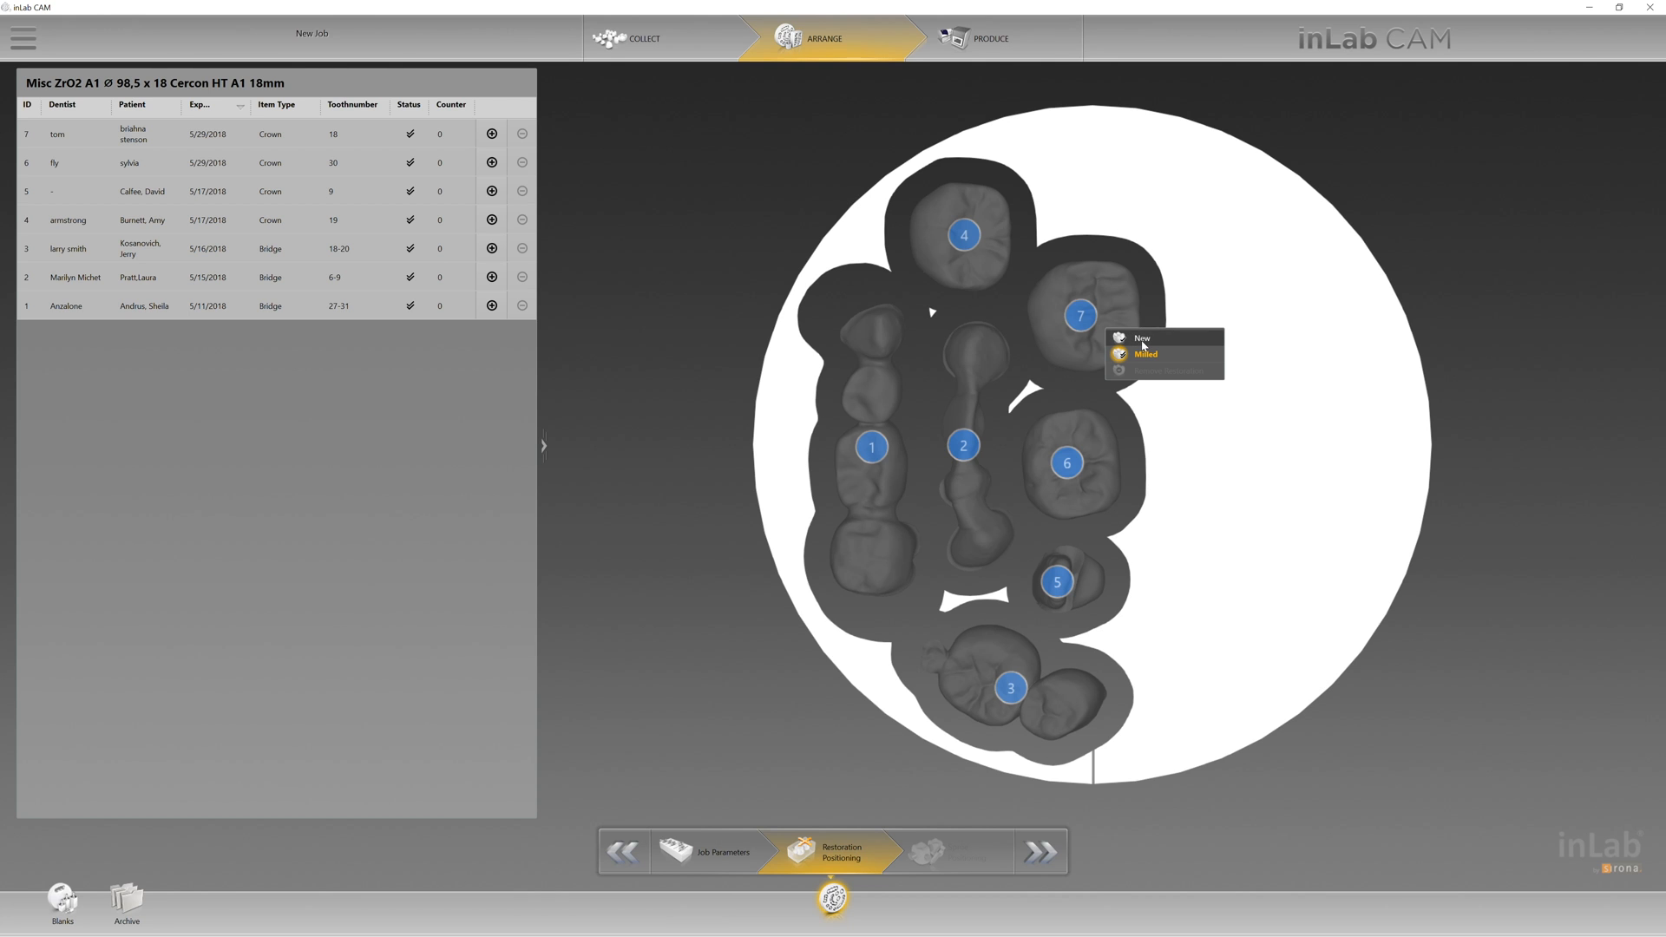
pyautogui.click(1146, 354)
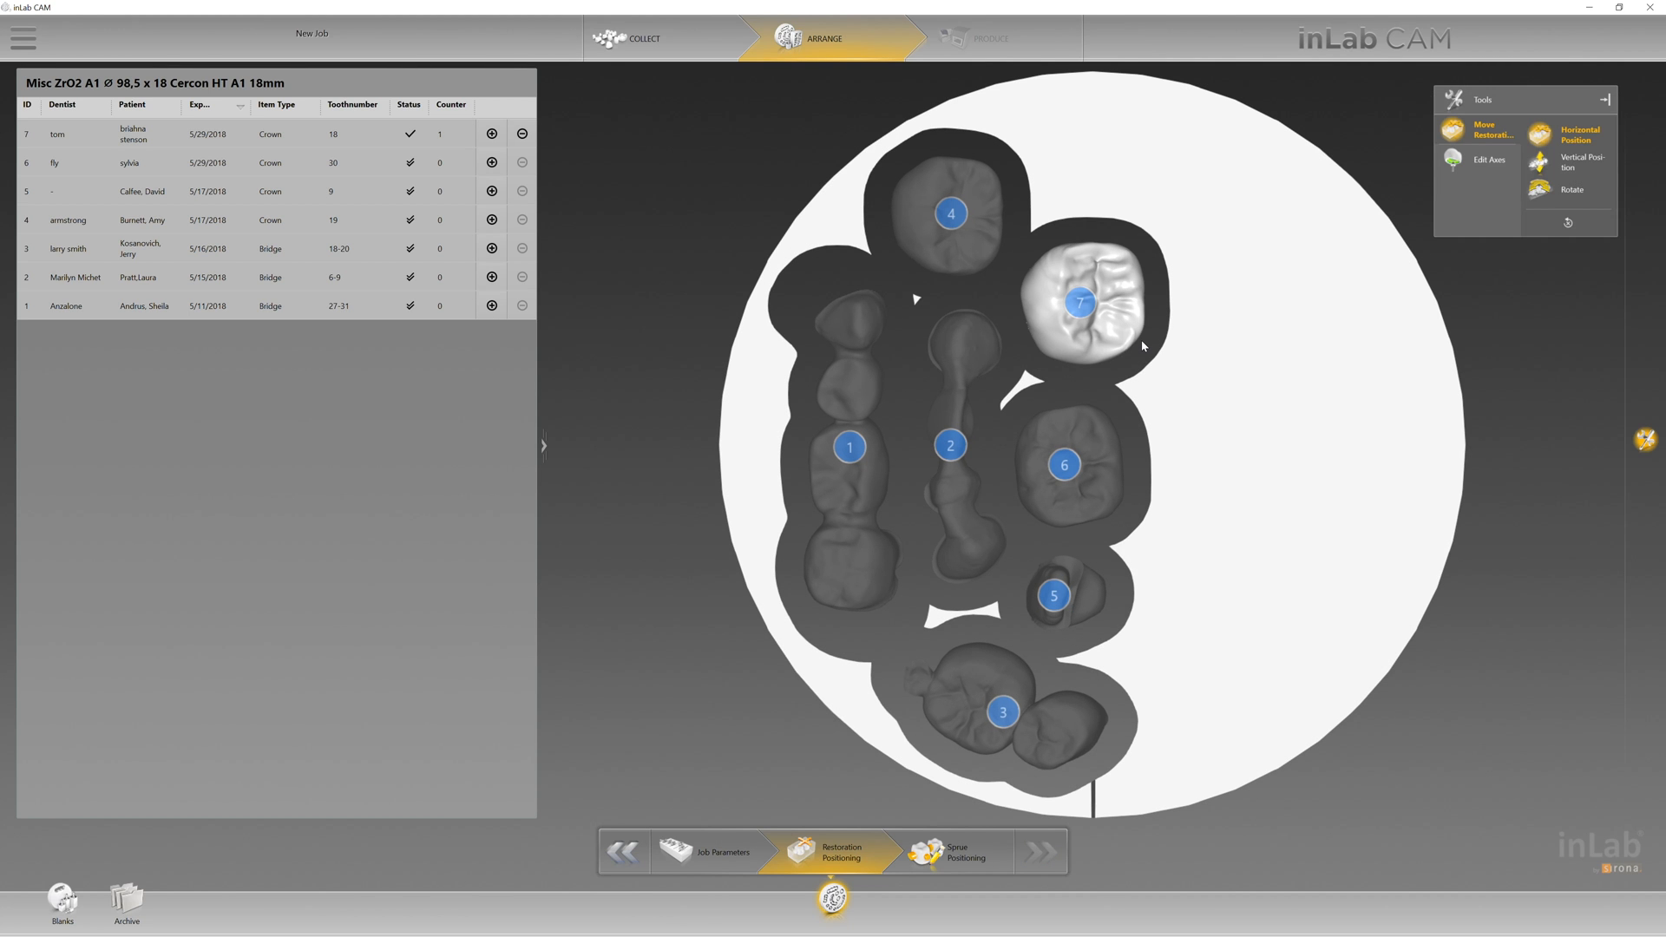
pyautogui.moveTo(1097, 472)
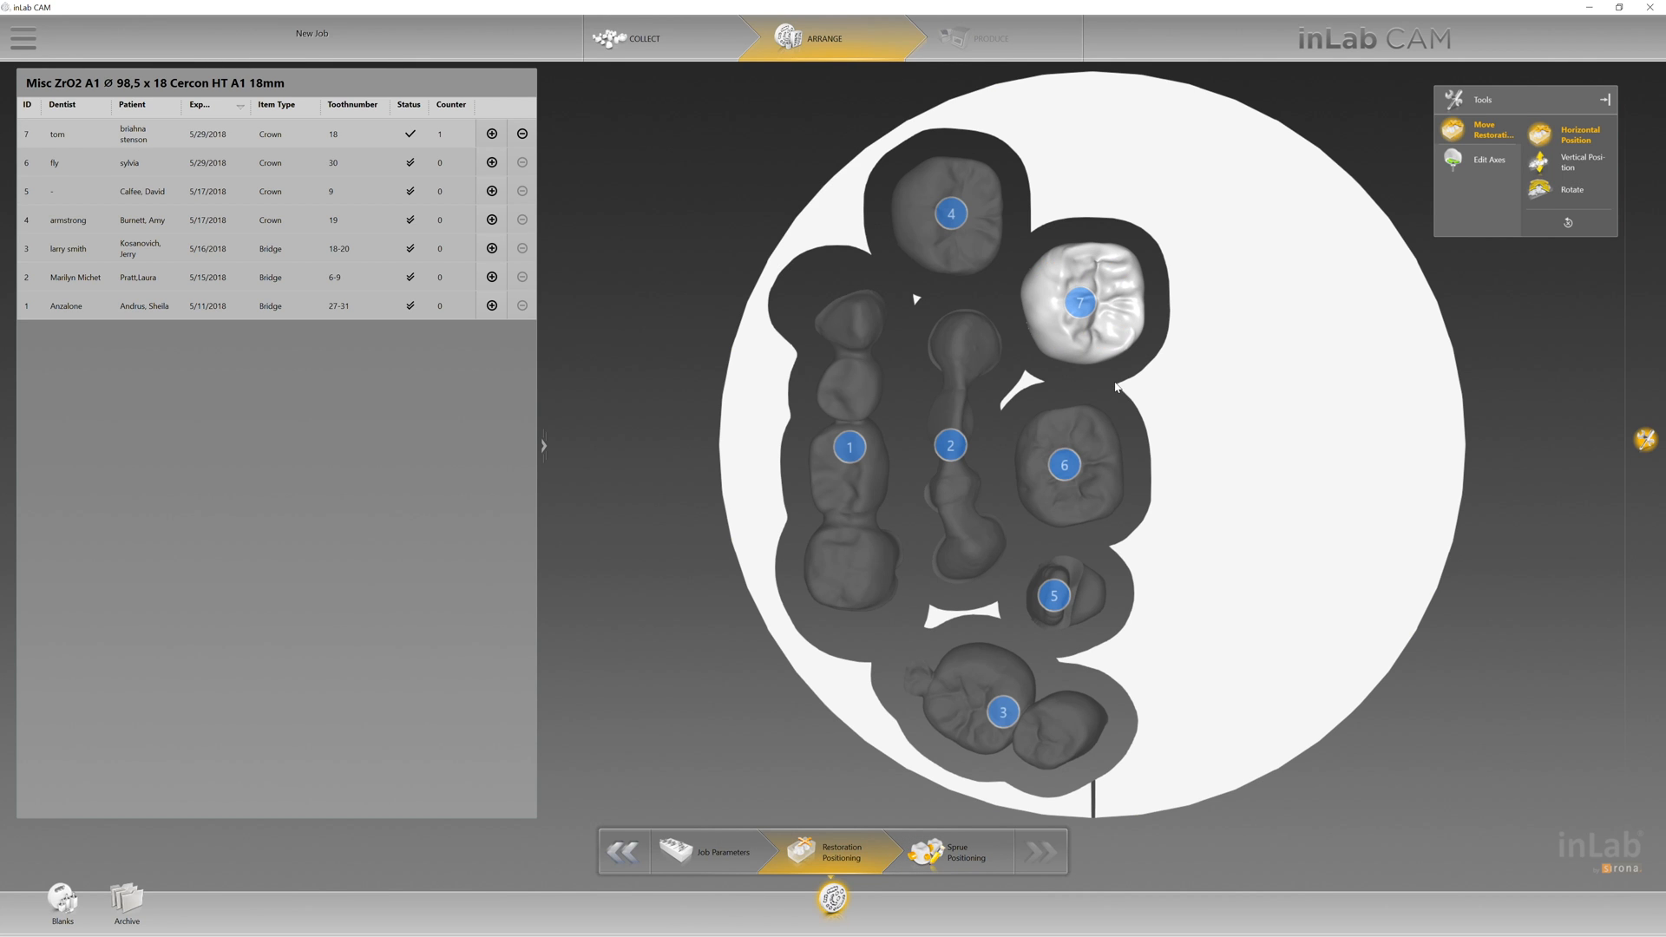
# - Advance to Sprue Positioning for crown 7
pyautogui.click(1078, 304)
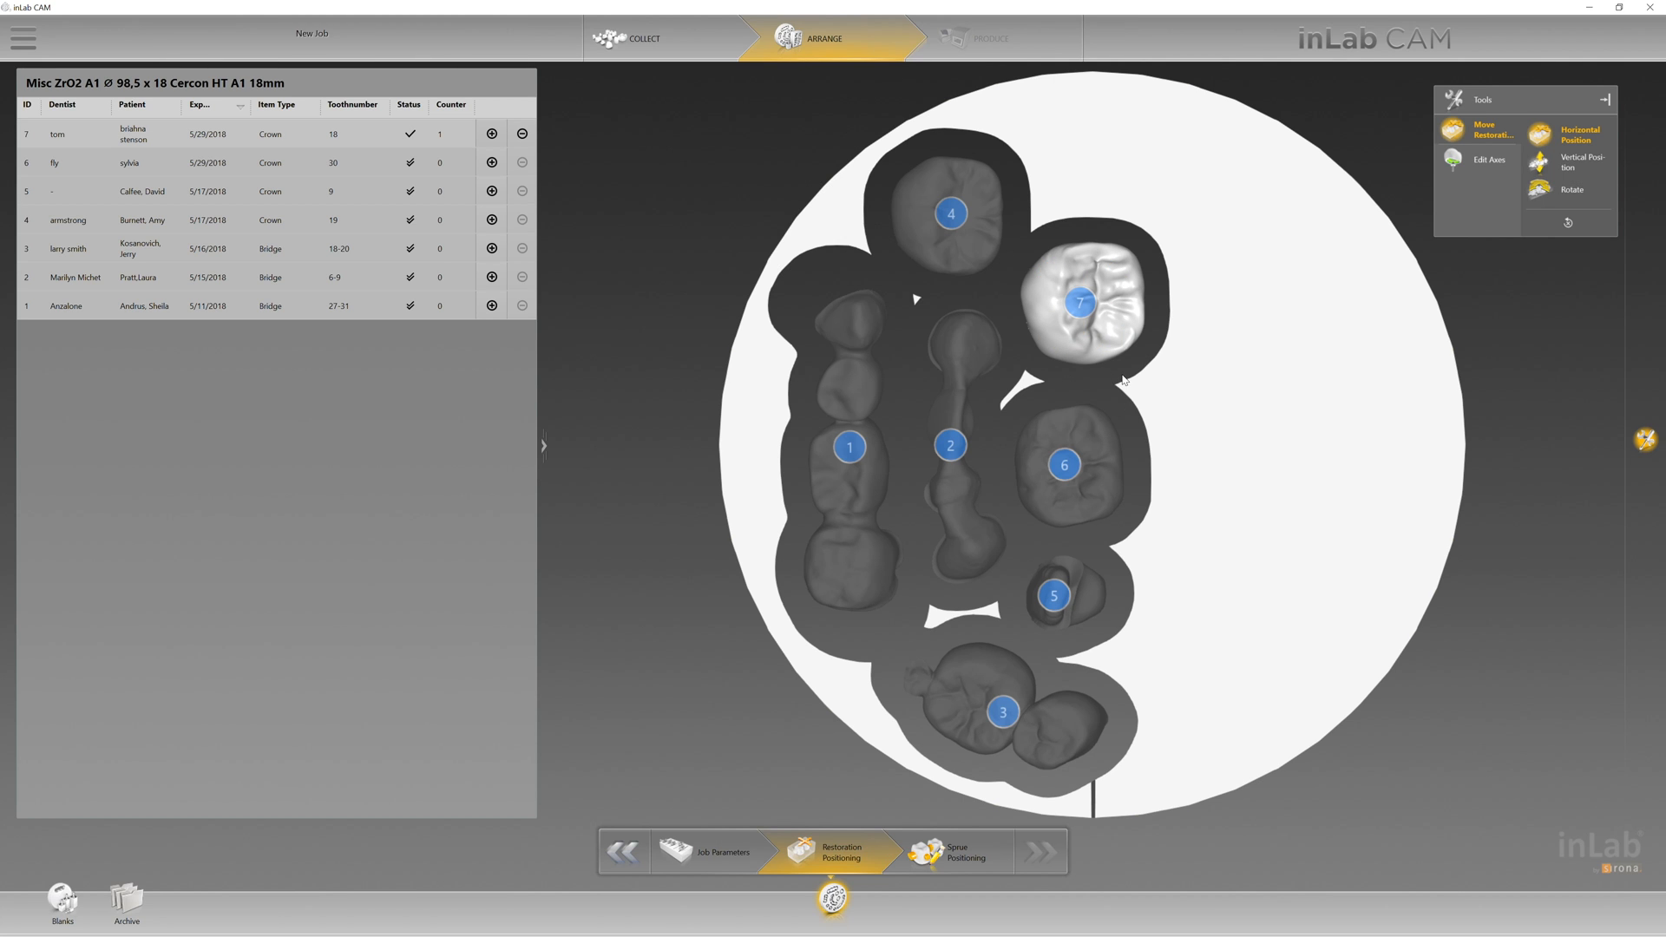
pyautogui.moveTo(1017, 246)
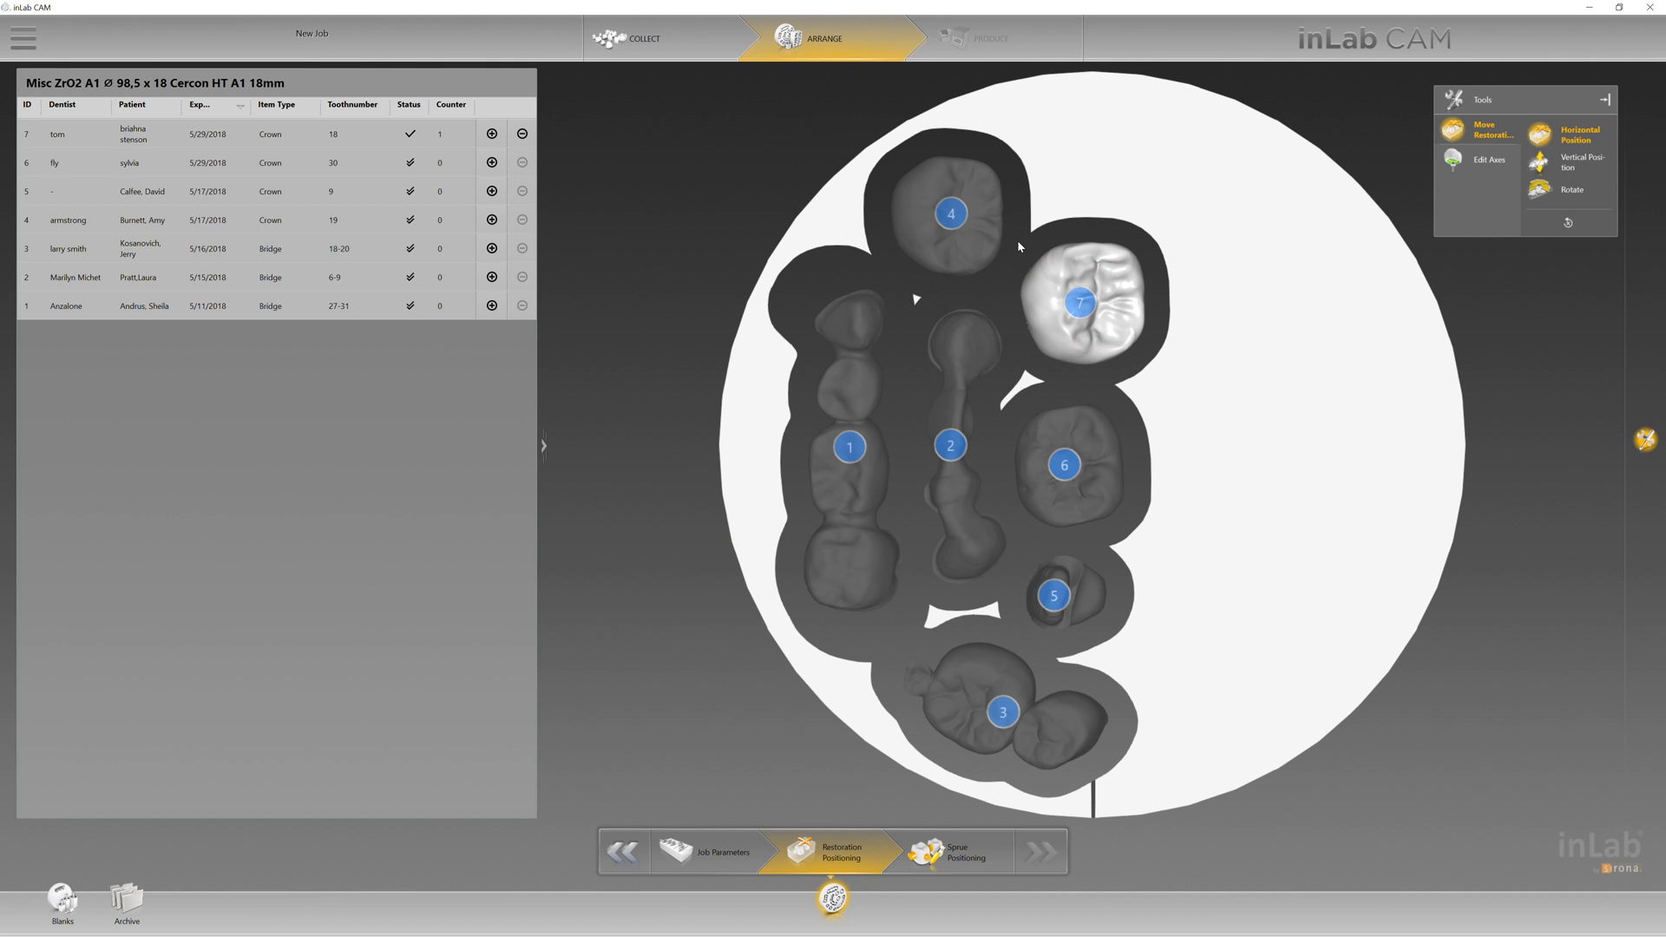
pyautogui.moveTo(995, 776)
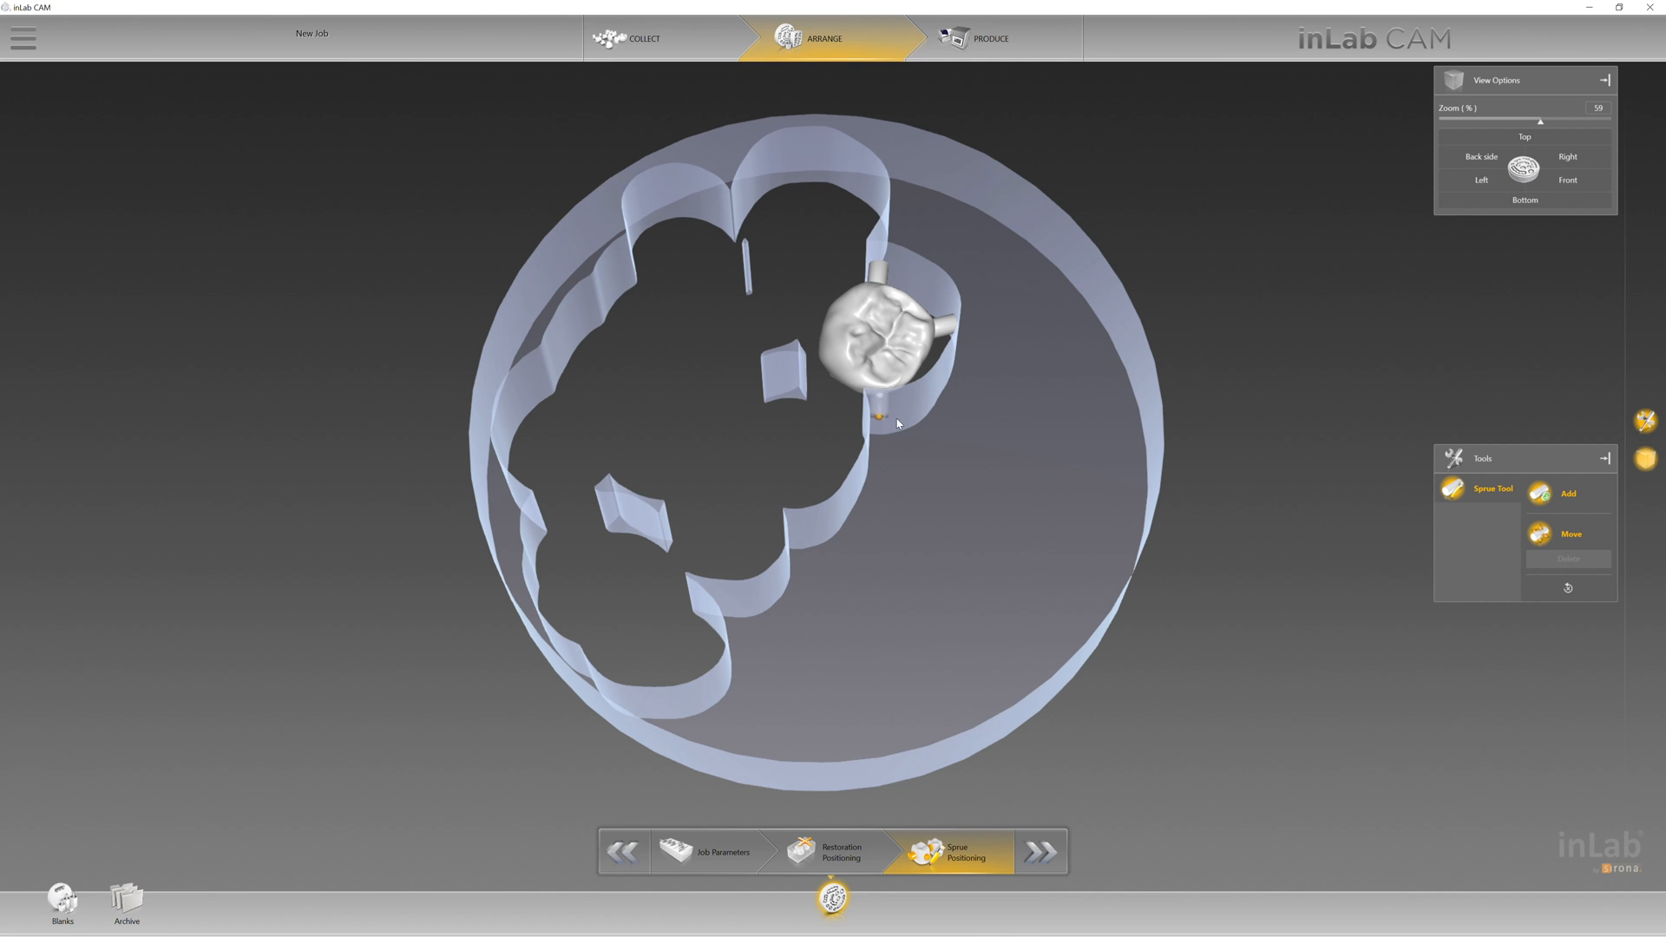
# - Advance to the Produce stage to preview crown 7 with its three sprues
pyautogui.click(989, 38)
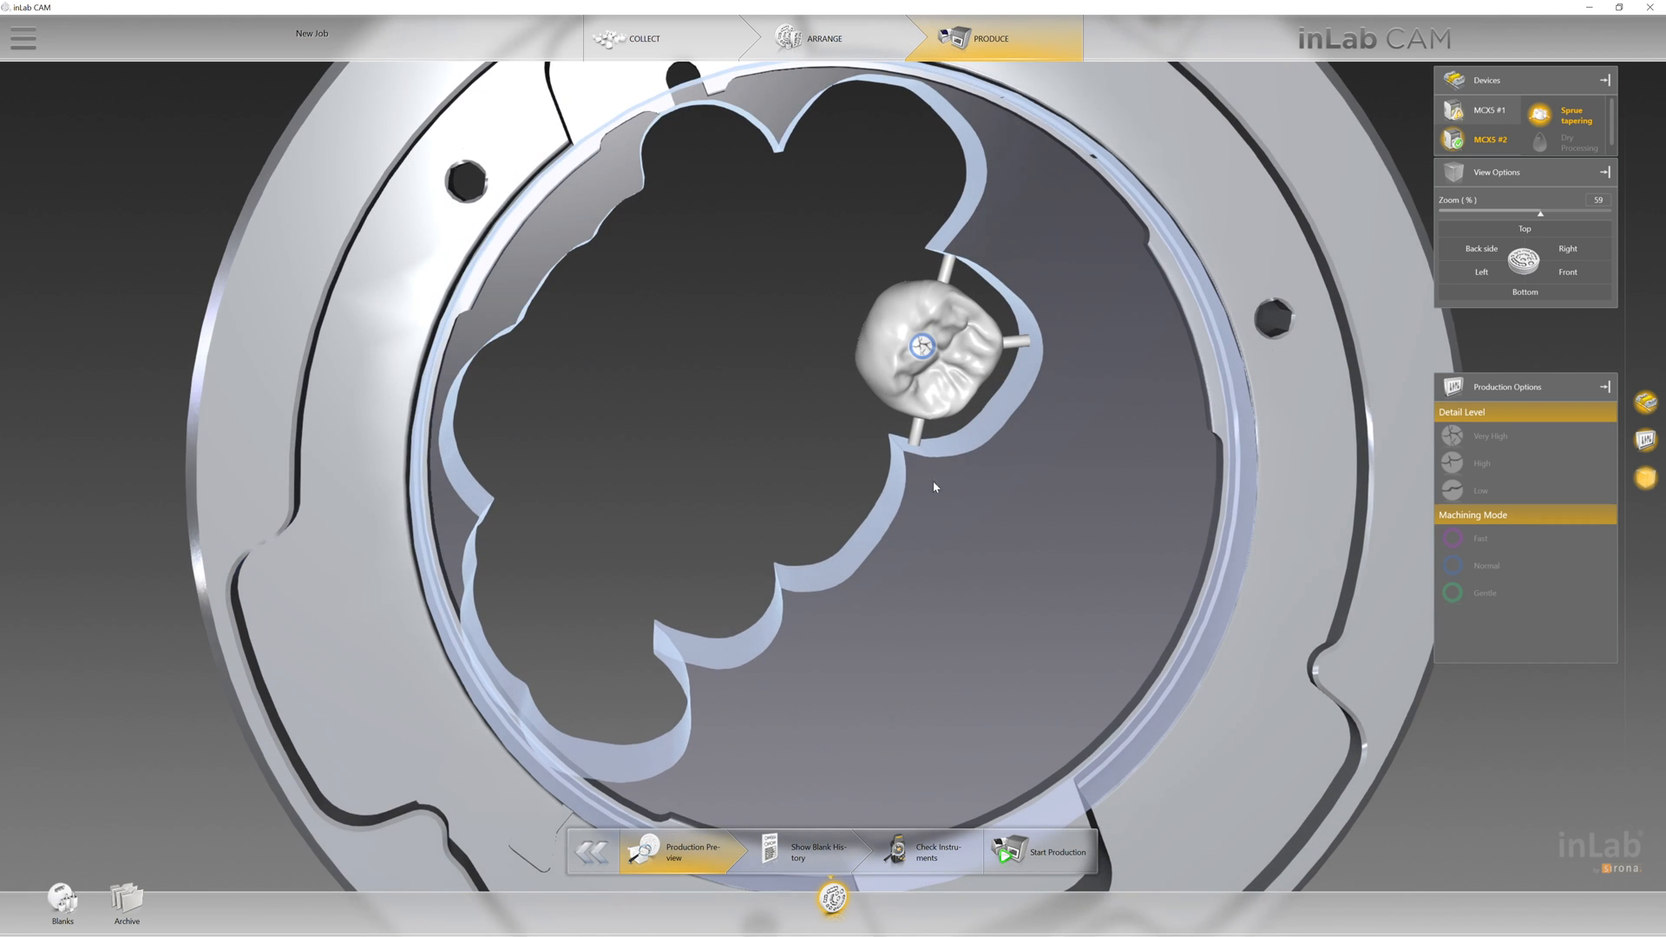
# - Return to the Arrange stage's sprue placement for crown 7
pyautogui.click(824, 38)
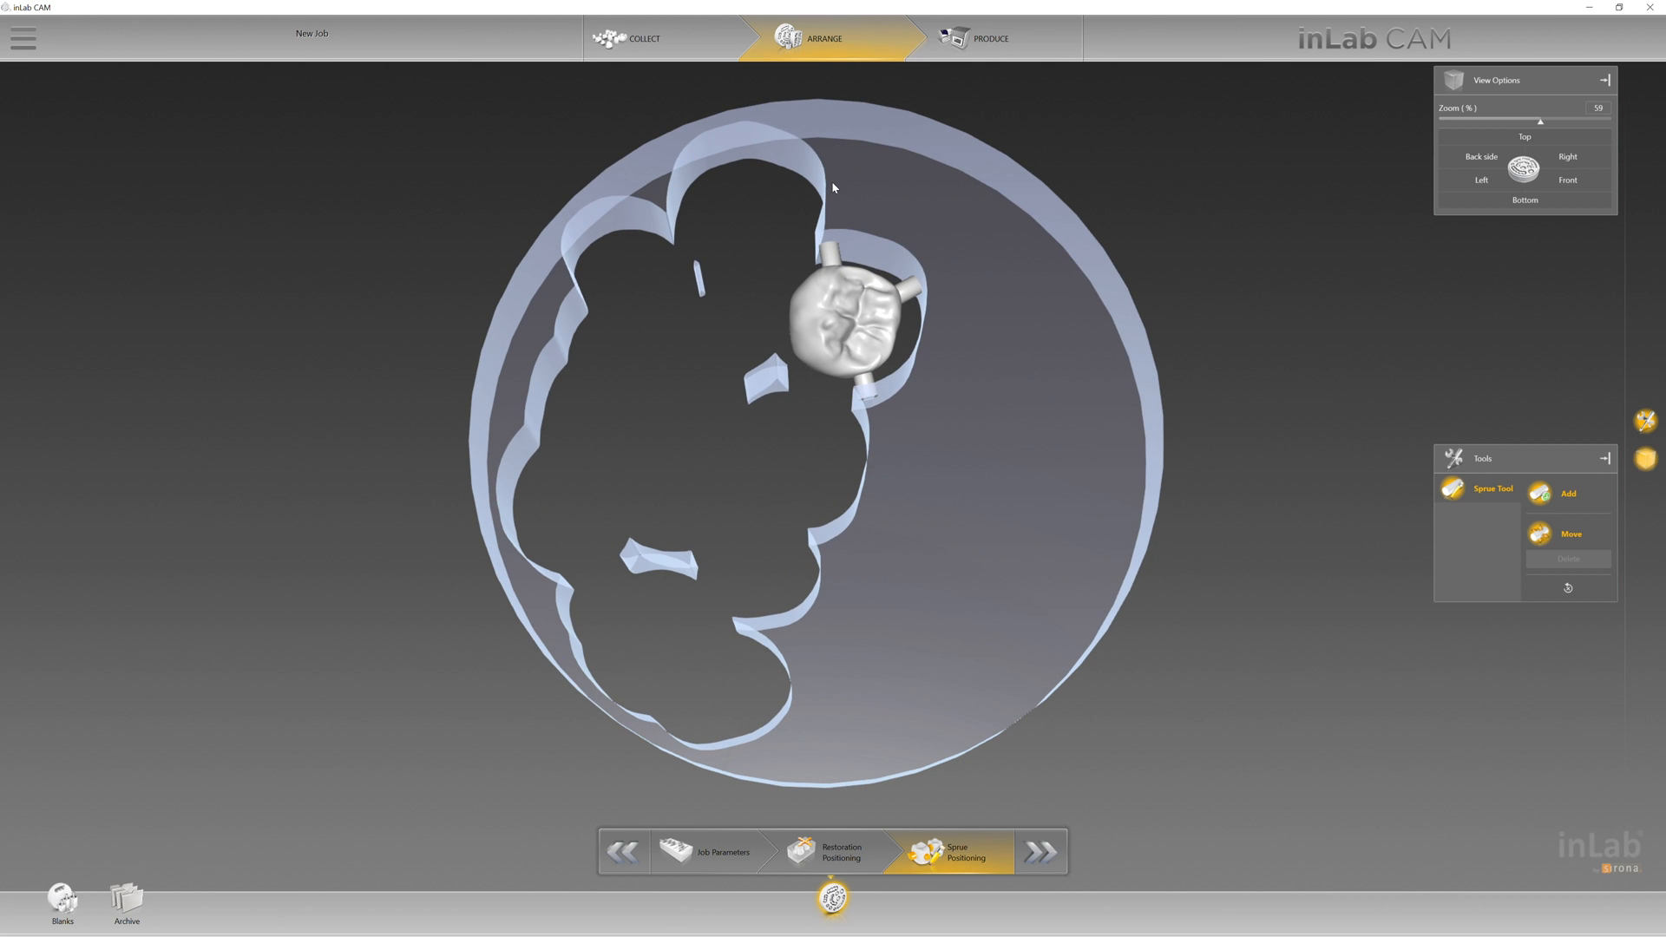
pyautogui.moveTo(904, 648)
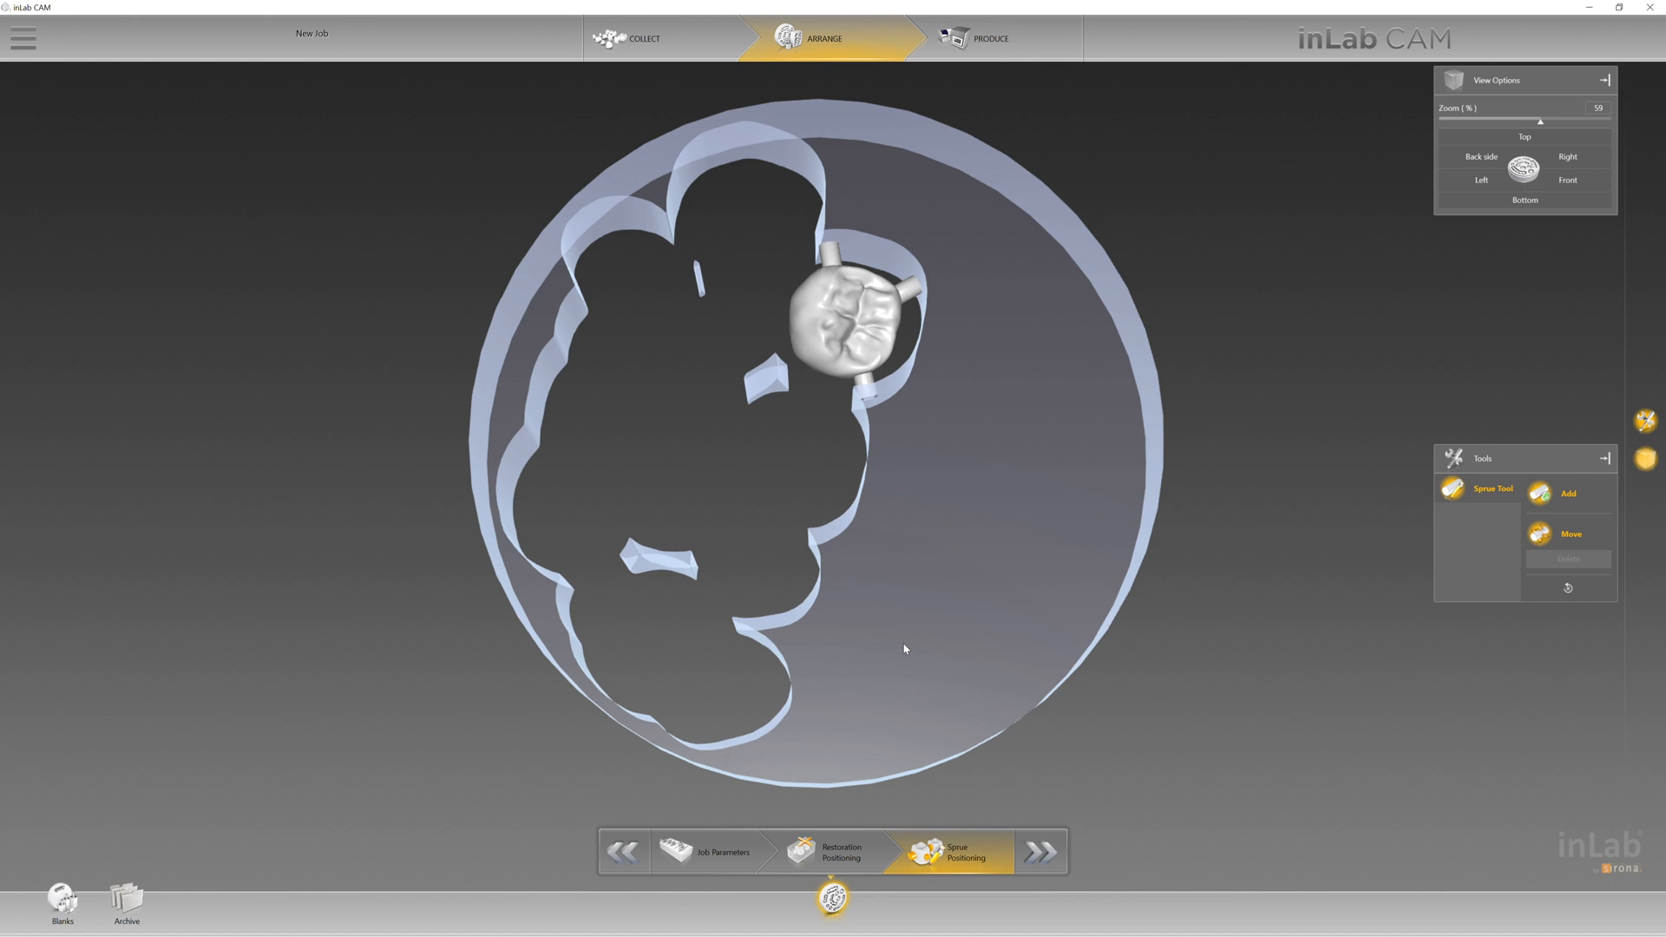
pyautogui.moveTo(1028, 598)
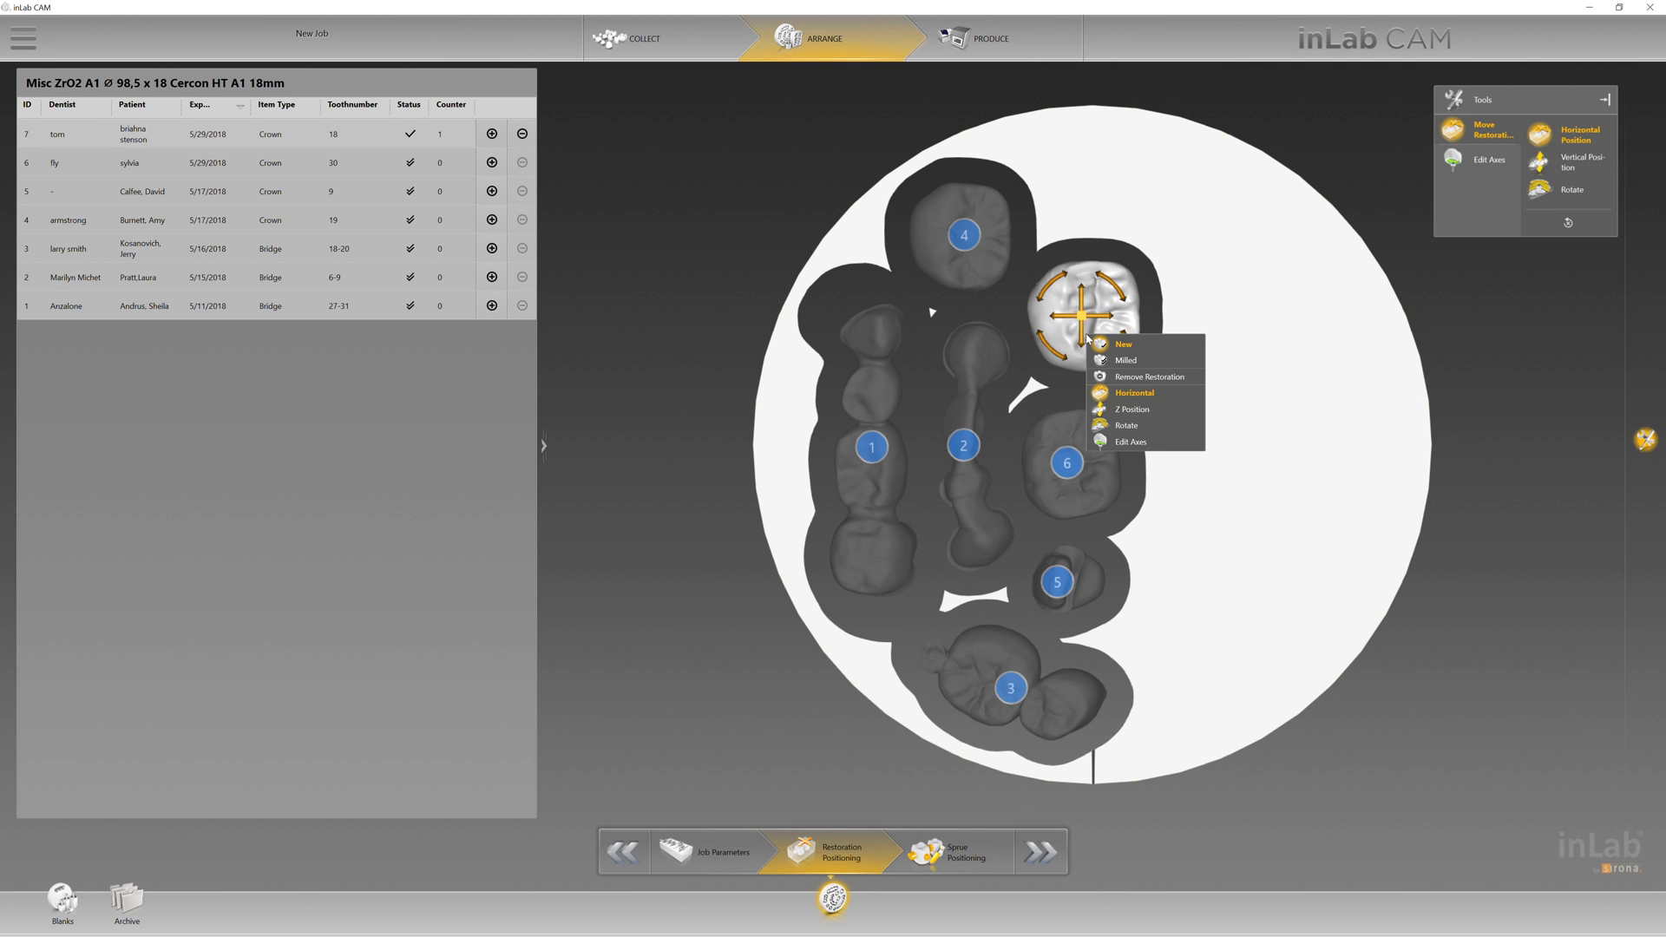
pyautogui.moveTo(1156, 392)
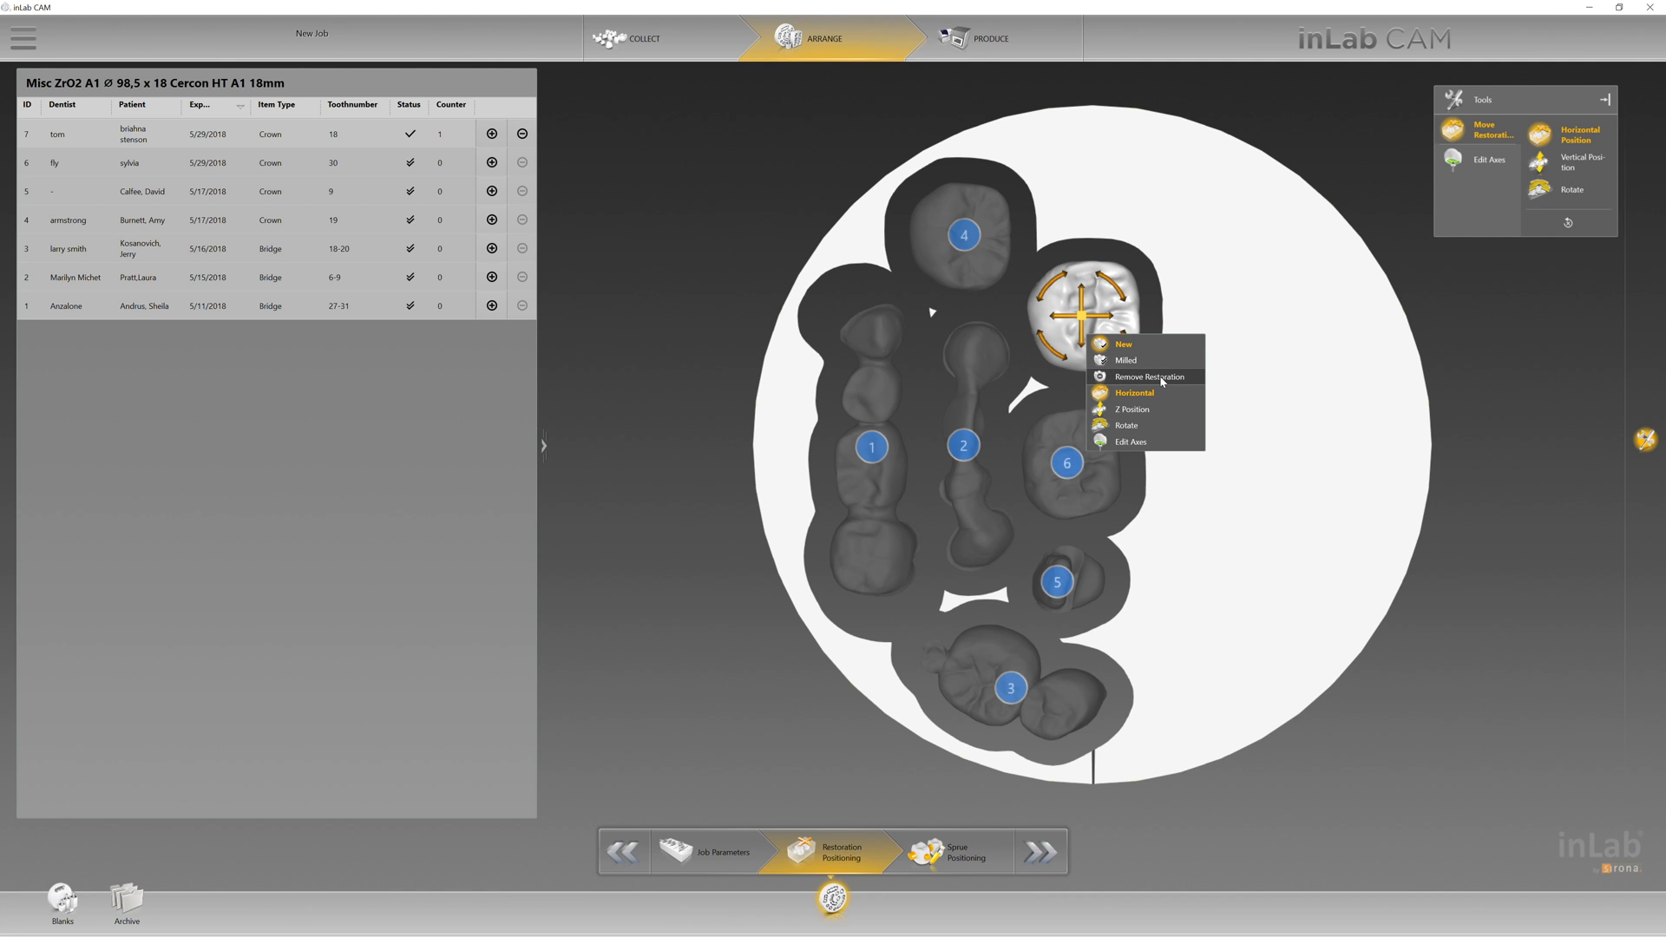
pyautogui.moveTo(1078, 263)
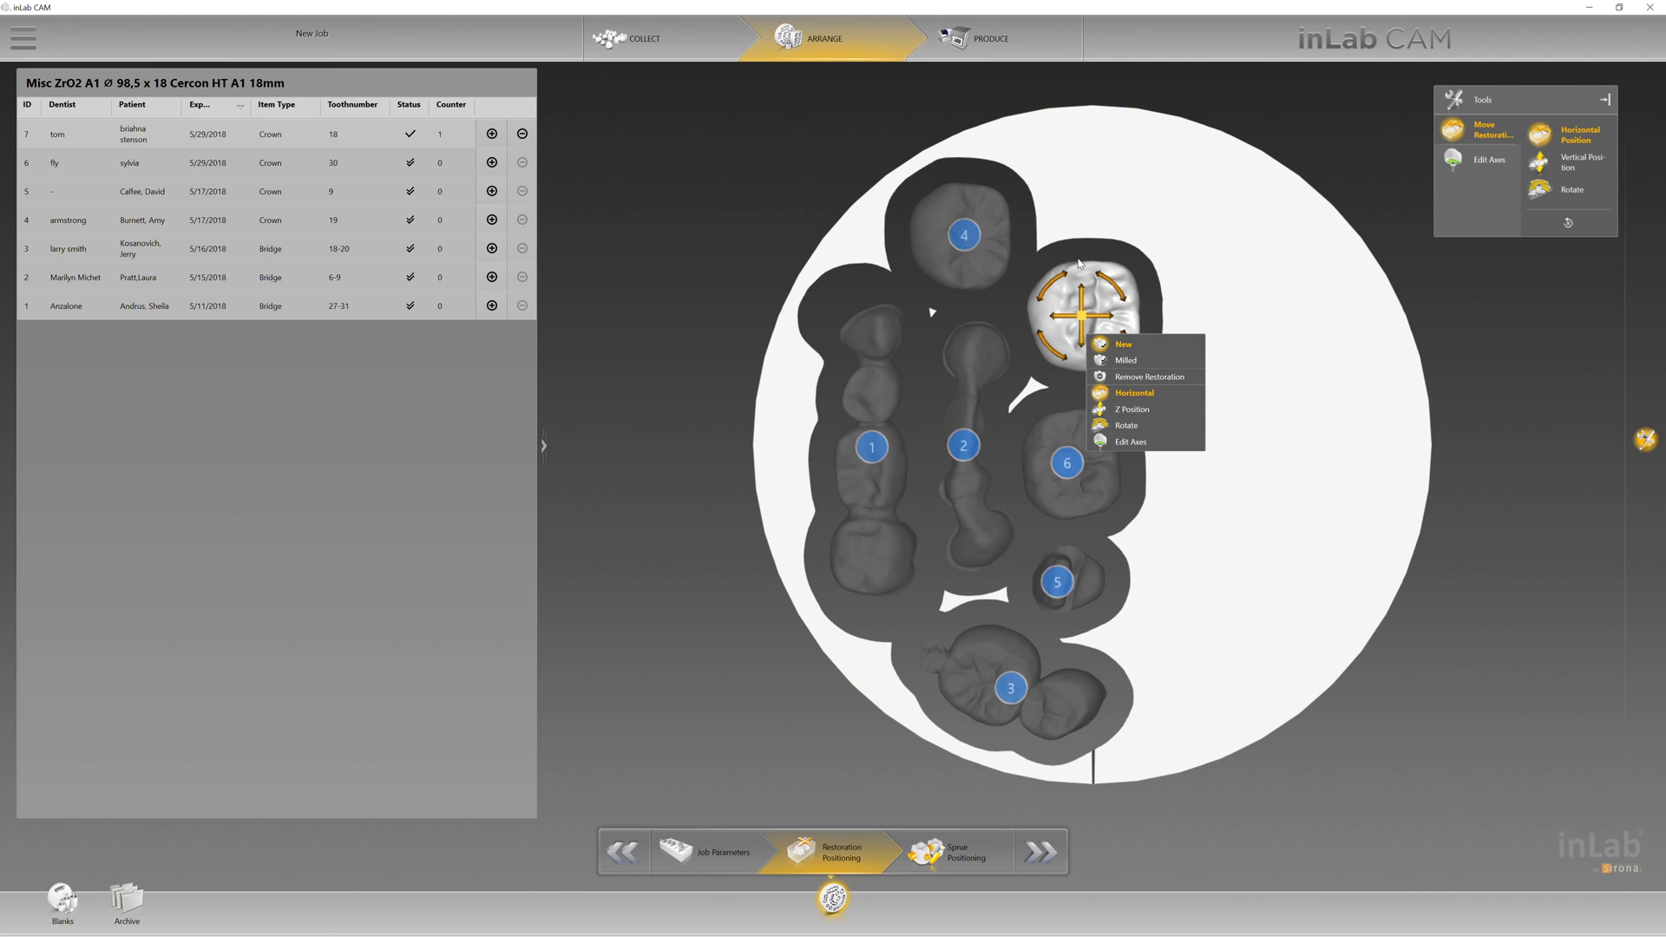
pyautogui.moveTo(1140, 291)
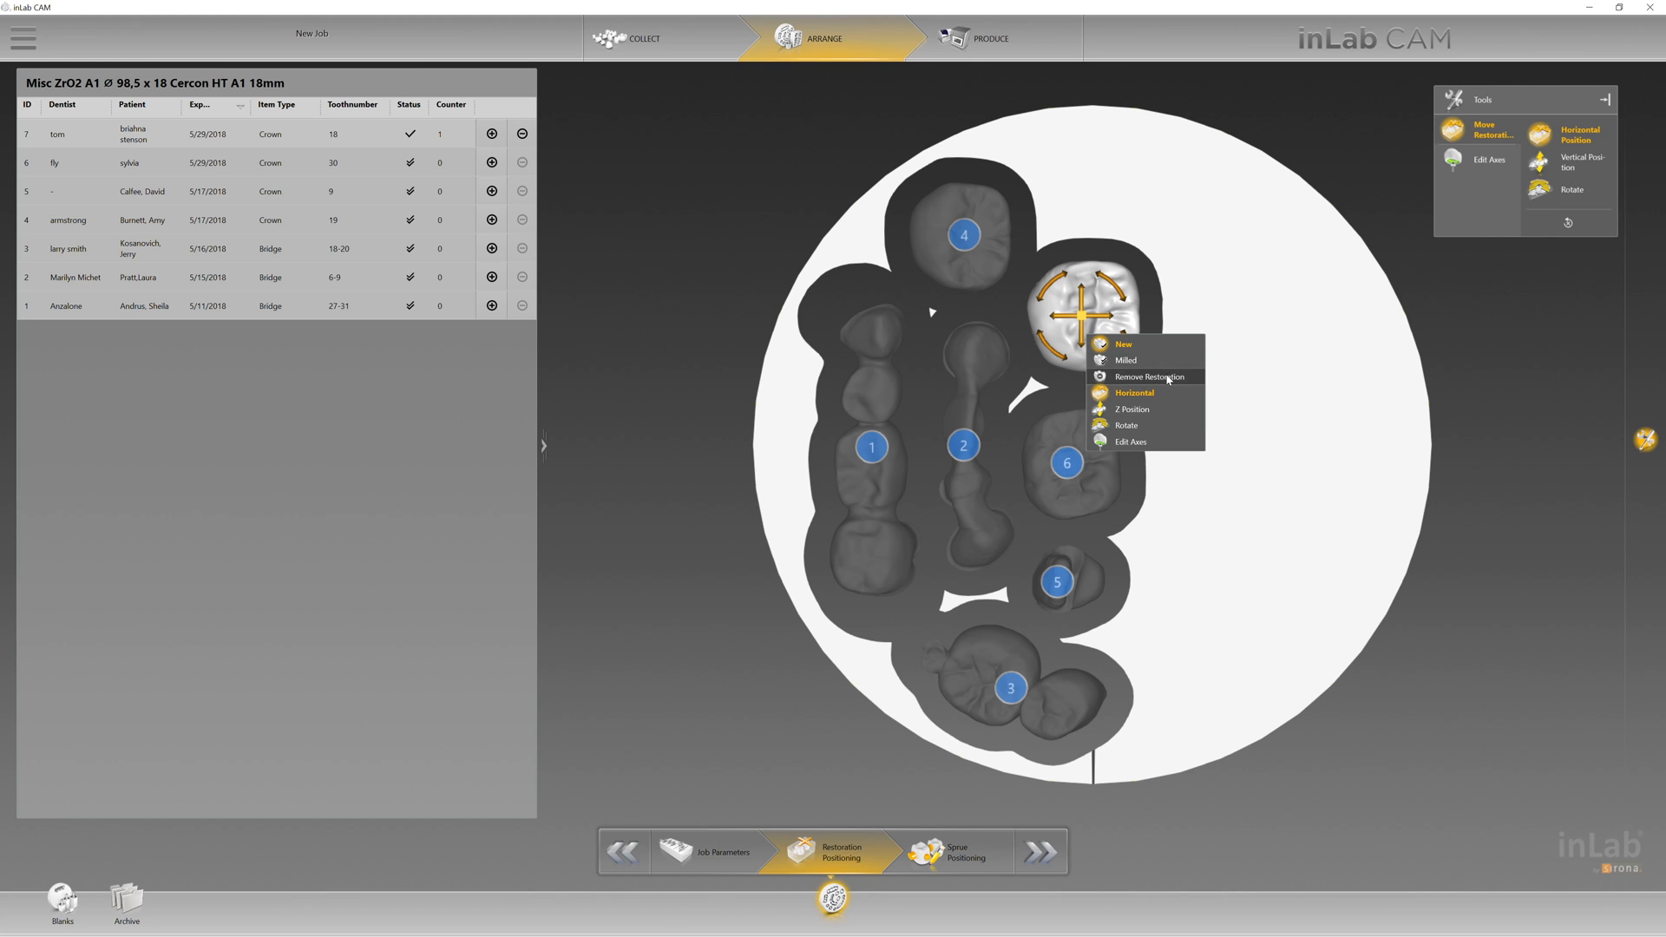
pyautogui.moveTo(1191, 381)
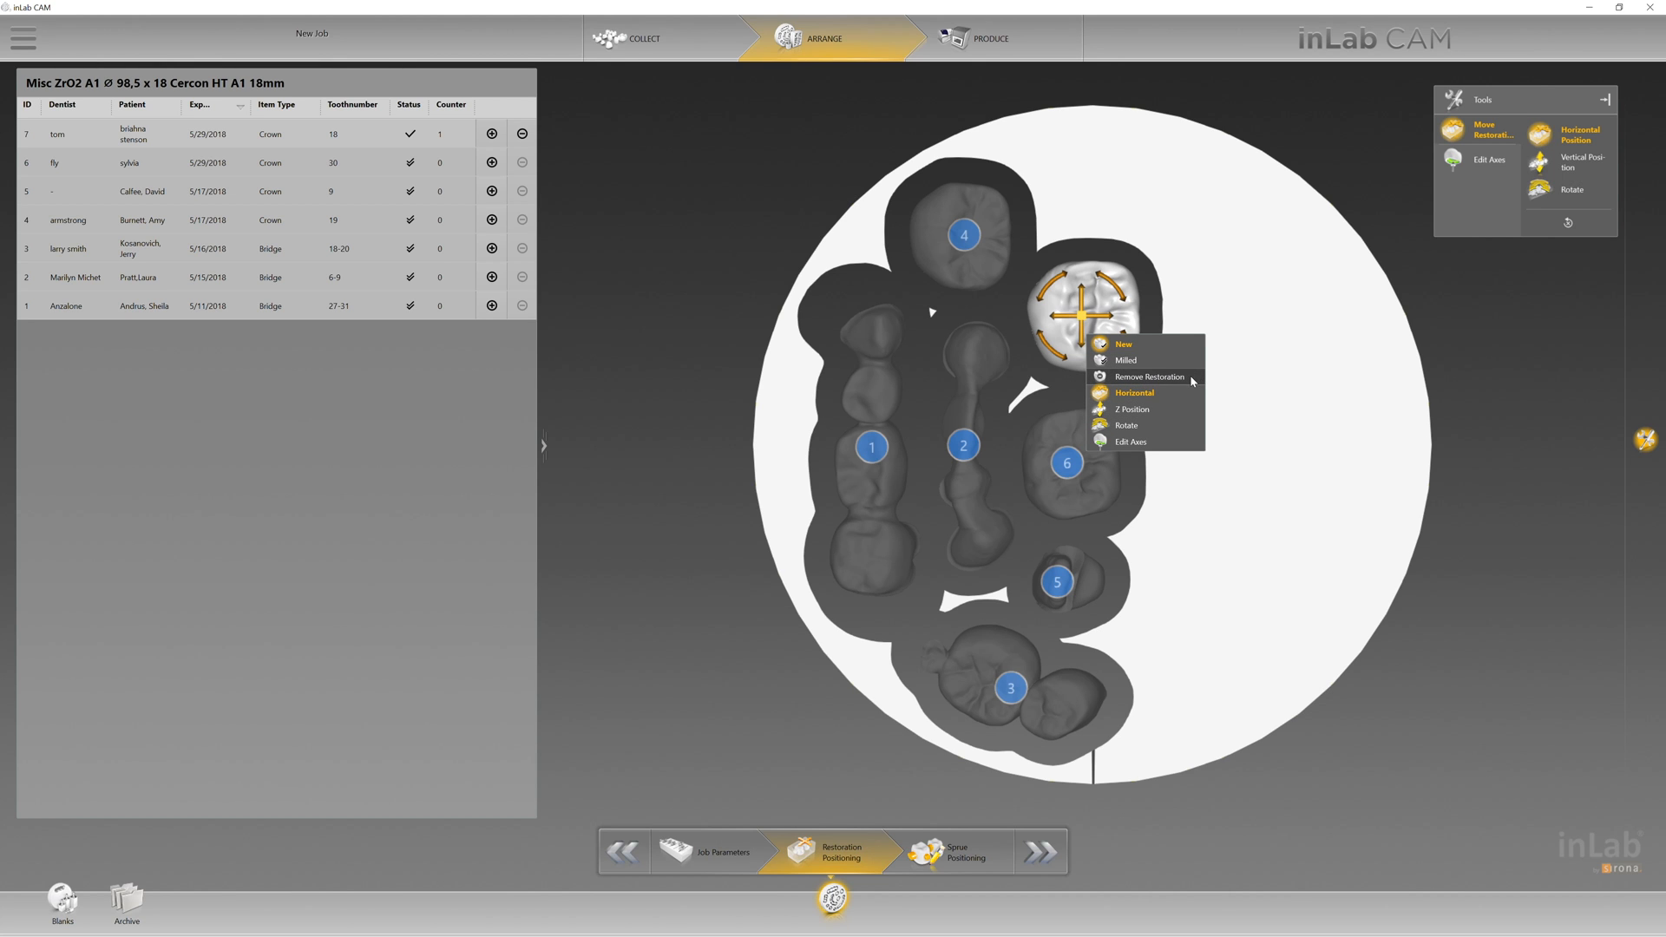